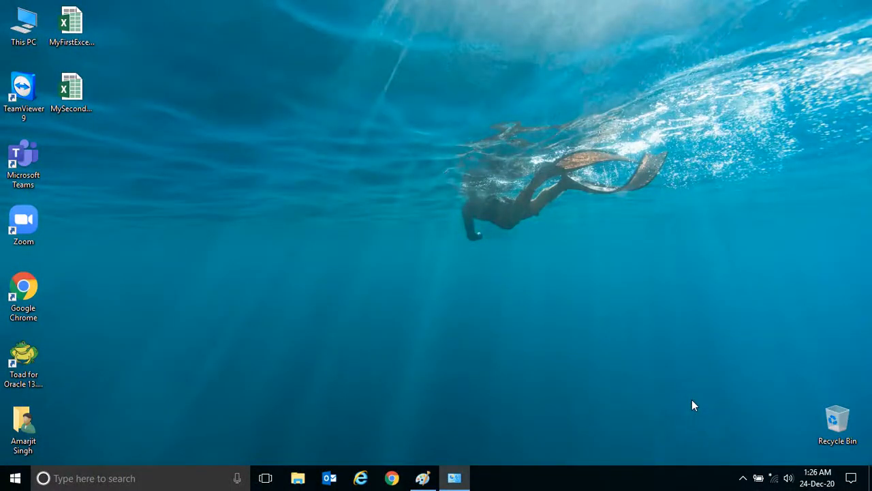
mouse_move(177, 189)
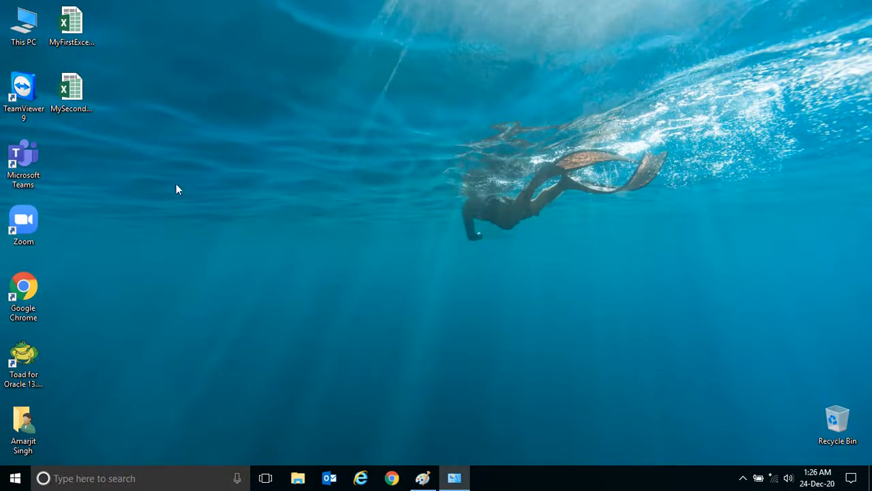
Open MySecondExcelFile from the desktop and inspect cells F4 and F10.
click(71, 88)
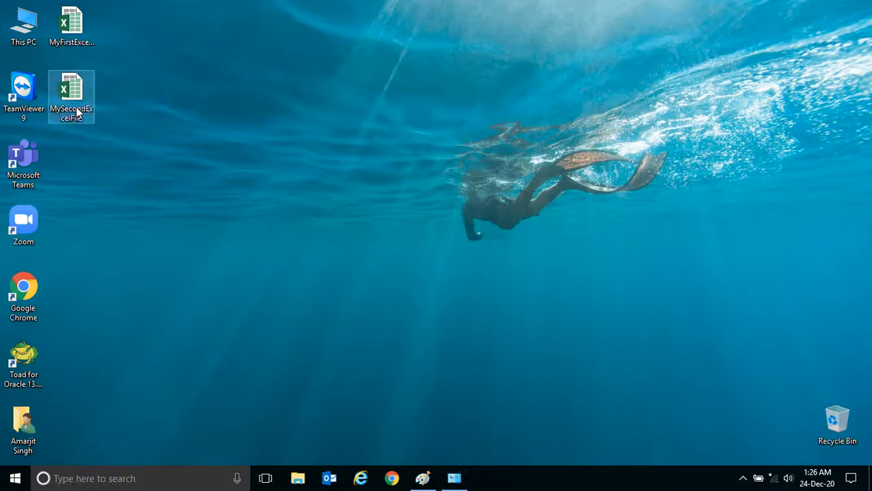
double_click(72, 92)
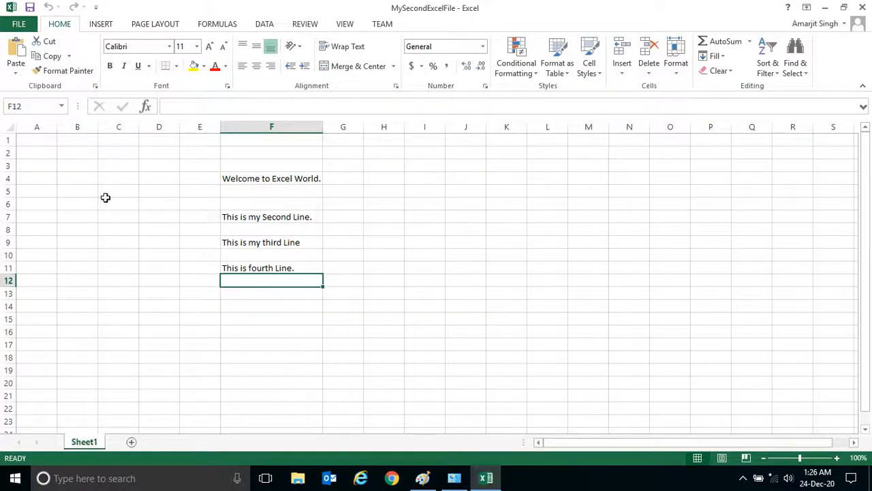
mouse_move(250, 259)
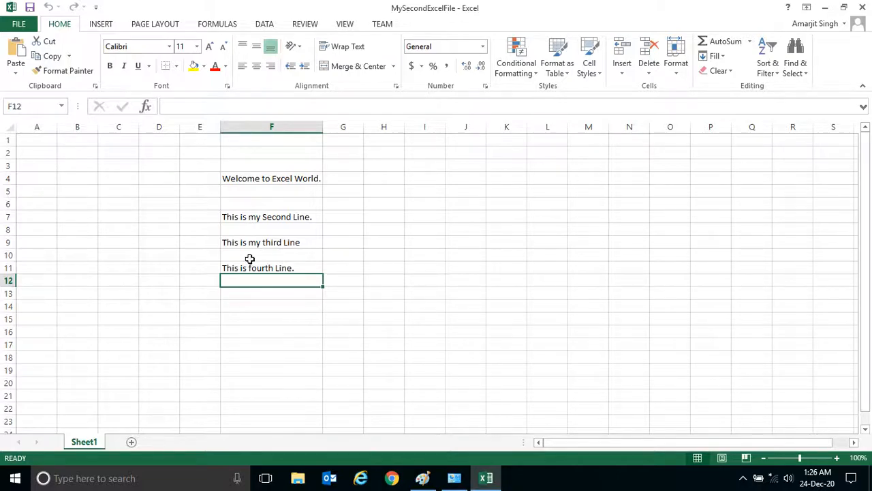
click(271, 178)
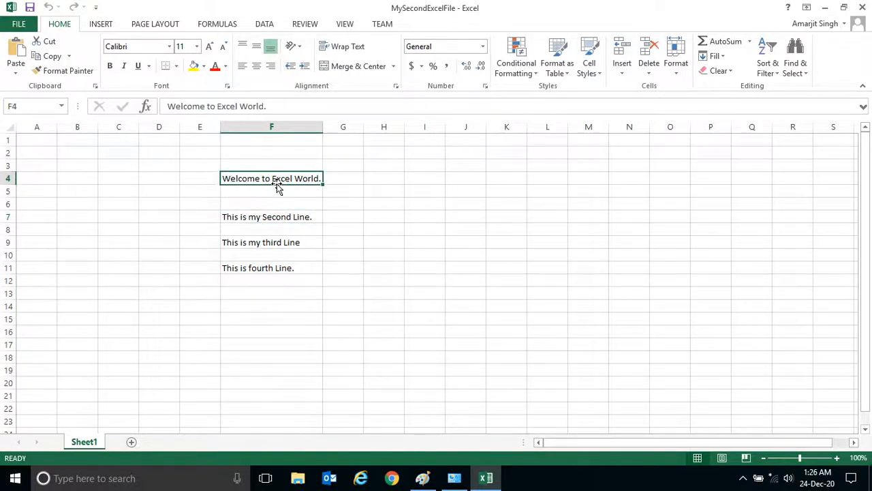
click(271, 254)
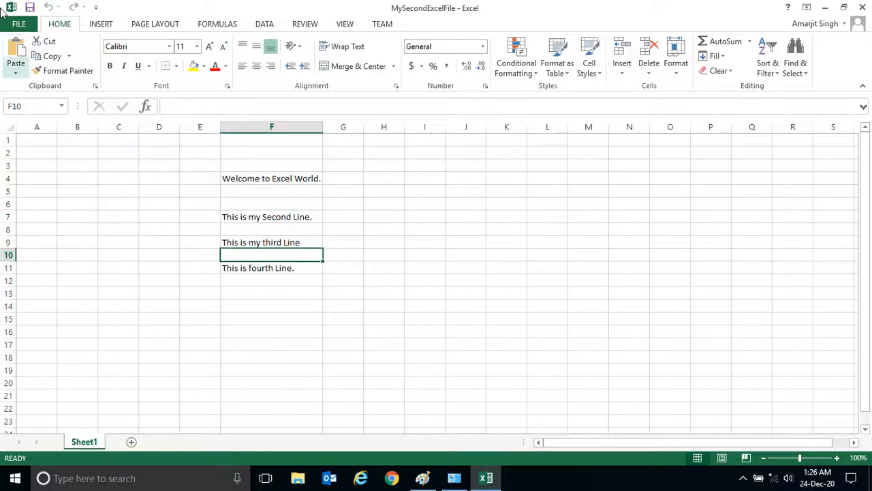
View the workbook's Info page, then close Excel.
click(19, 24)
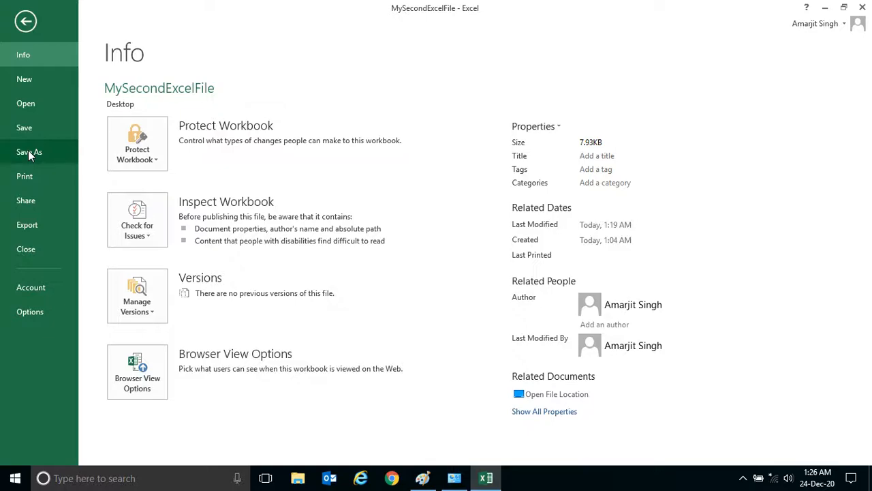
mouse_move(24, 127)
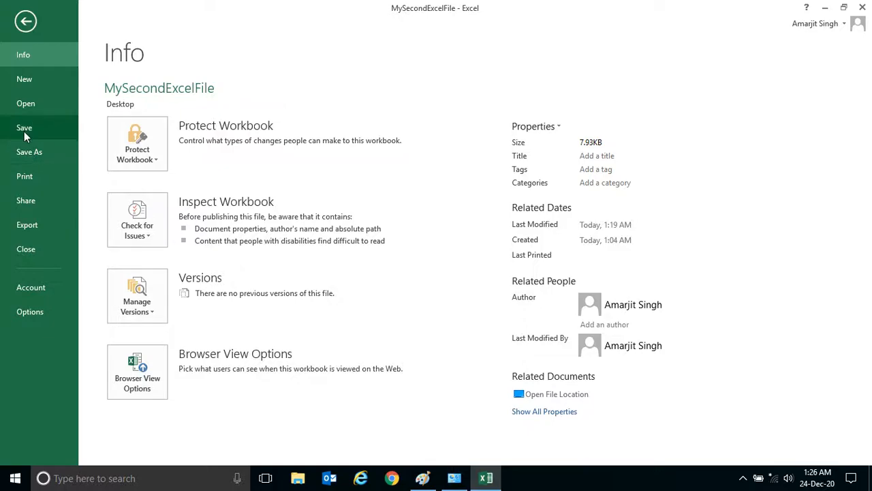
mouse_move(23, 55)
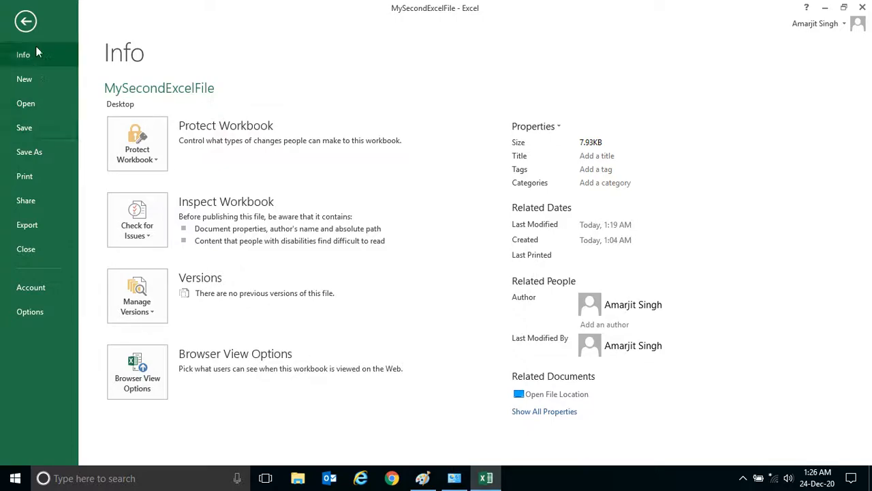
click(26, 20)
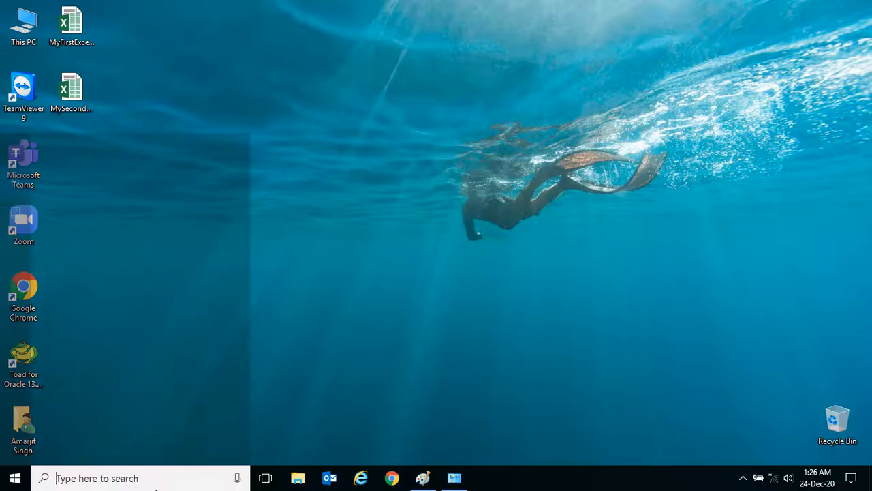
Launch Excel via the 'ex' search and create blank workbook Book1.
text(ex)
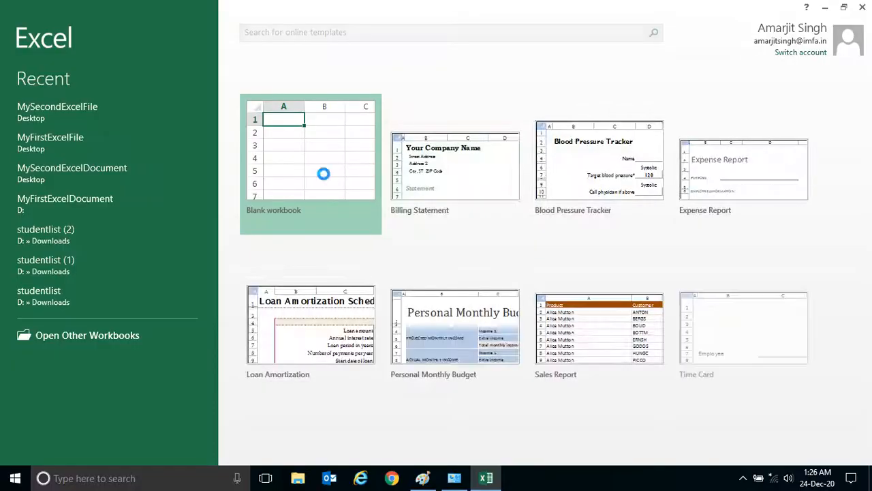
click(310, 164)
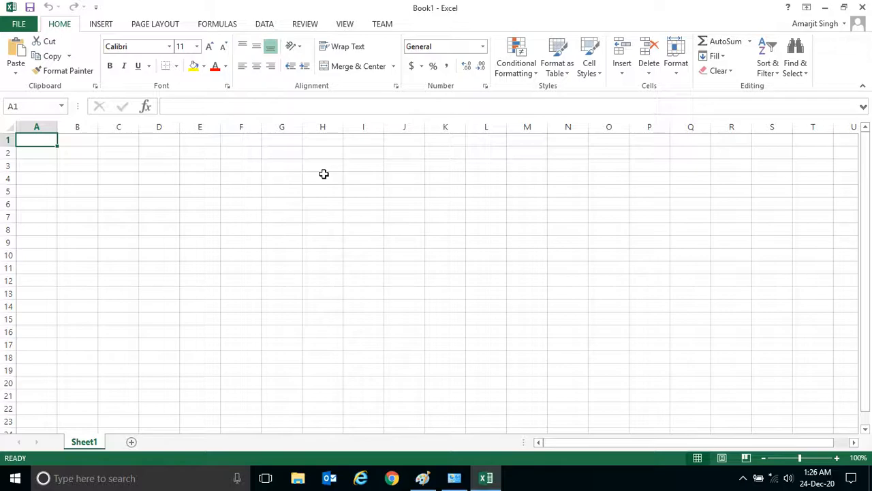
mouse_move(449, 15)
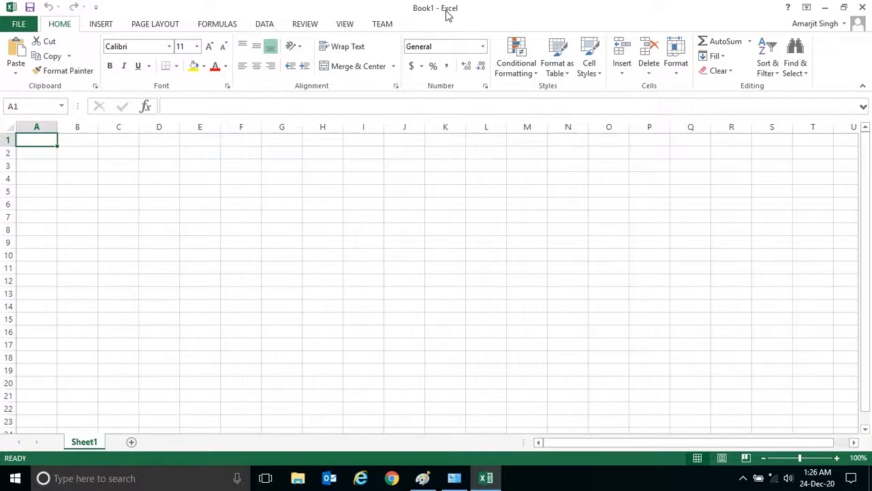
mouse_move(360, 259)
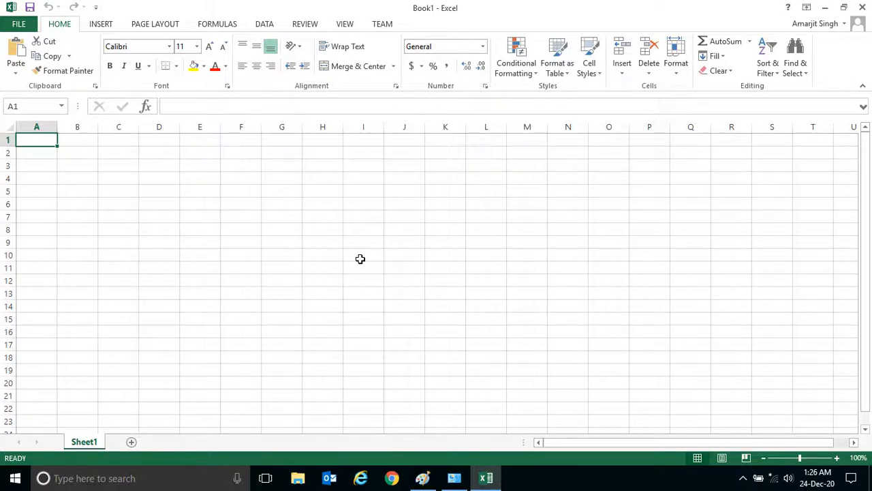
mouse_move(457, 338)
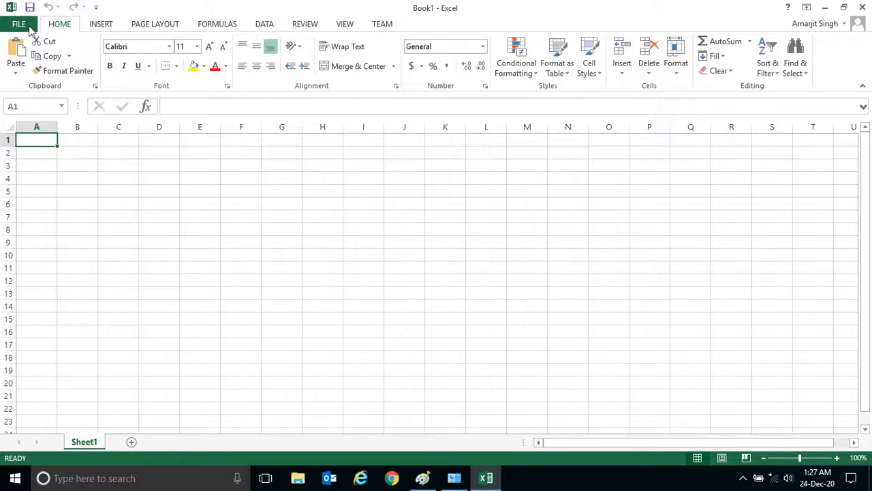
click(18, 24)
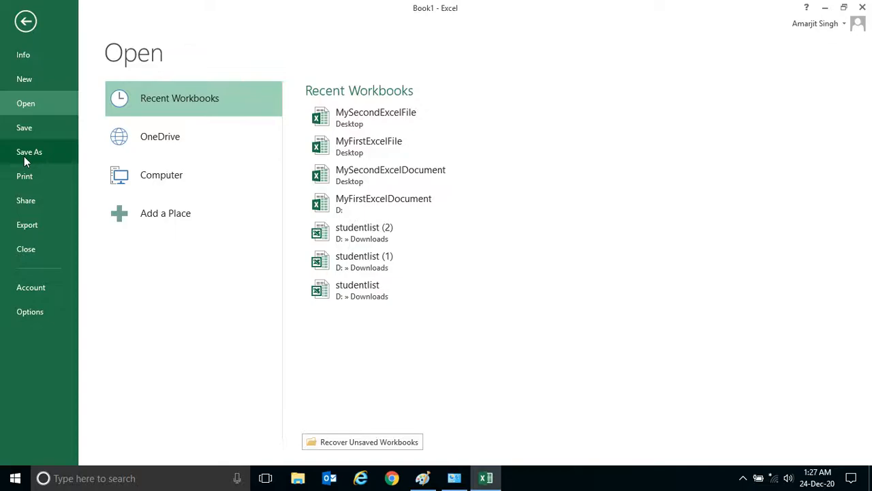
mouse_move(38, 34)
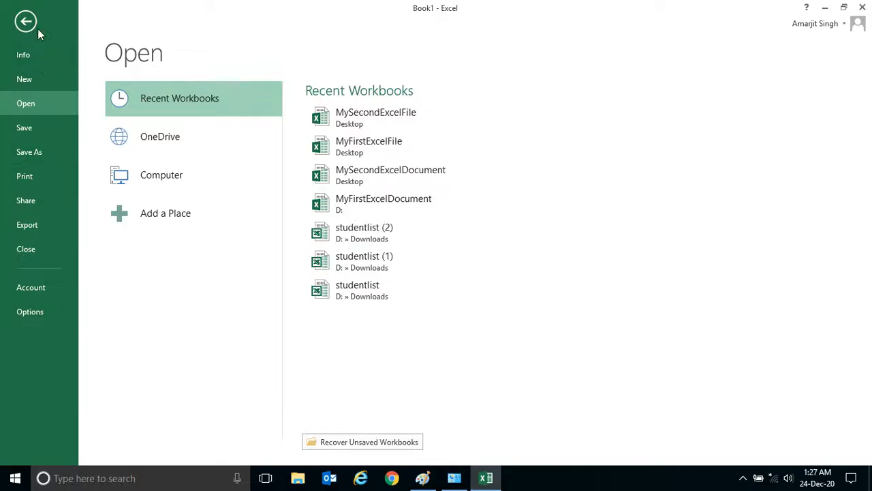
click(25, 21)
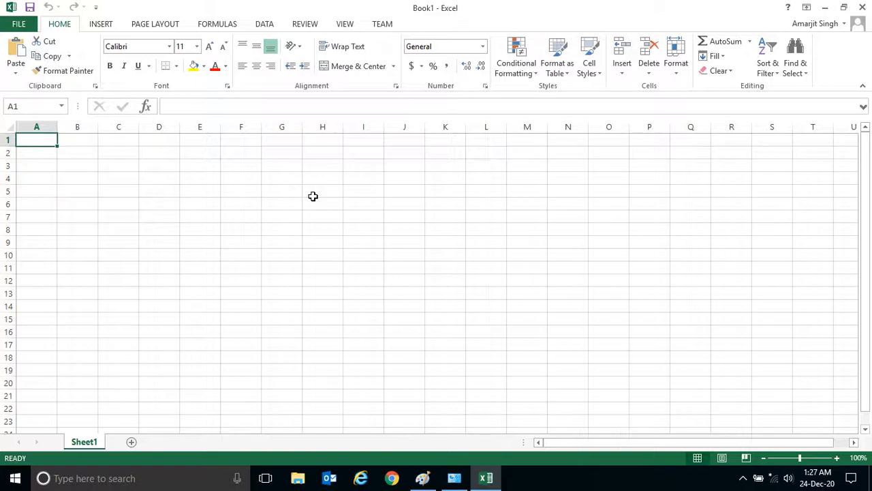
mouse_move(382, 249)
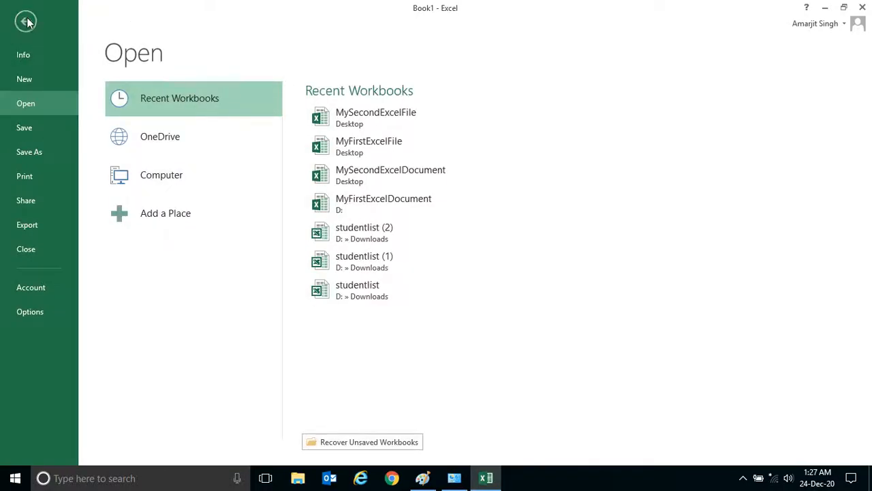
click(26, 21)
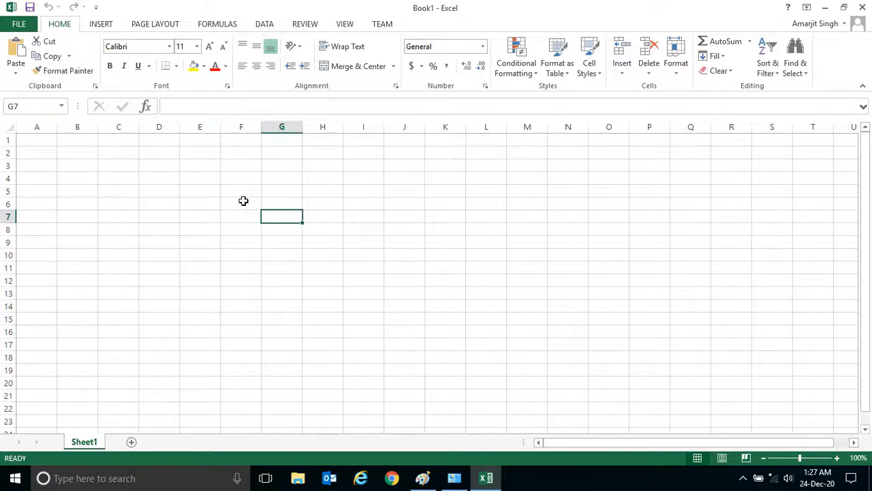
click(241, 203)
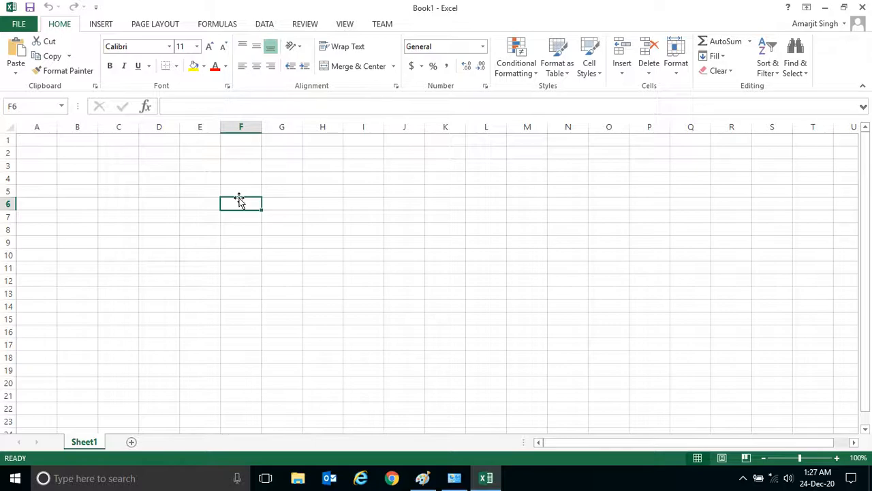
Enter 'This is my first line' in F6, then bring up the FILE Info page.
text(This is)
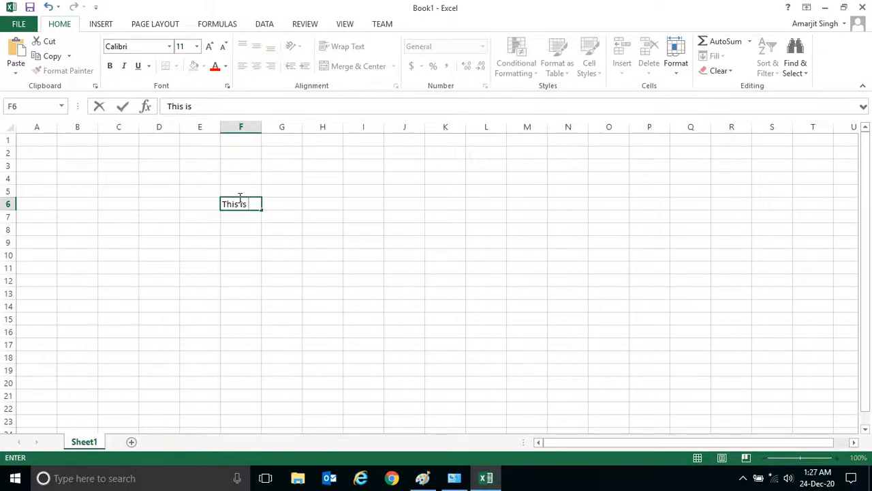
text(my first line)
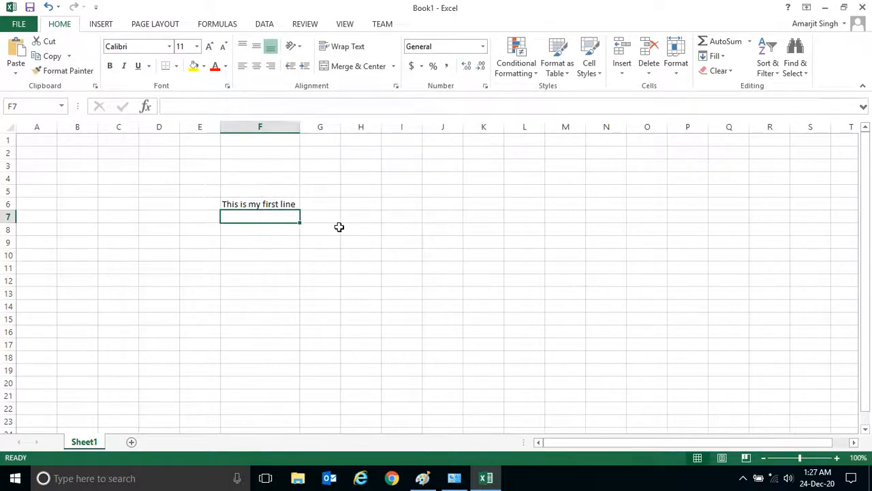
click(260, 177)
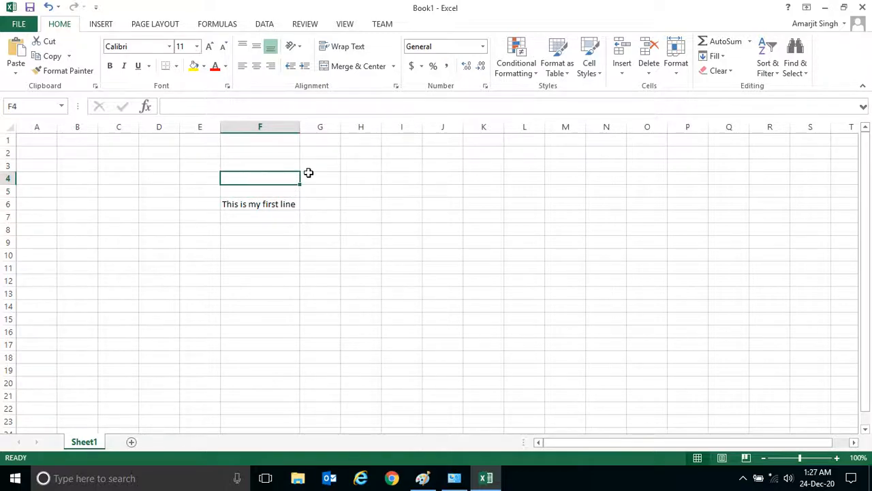
click(361, 178)
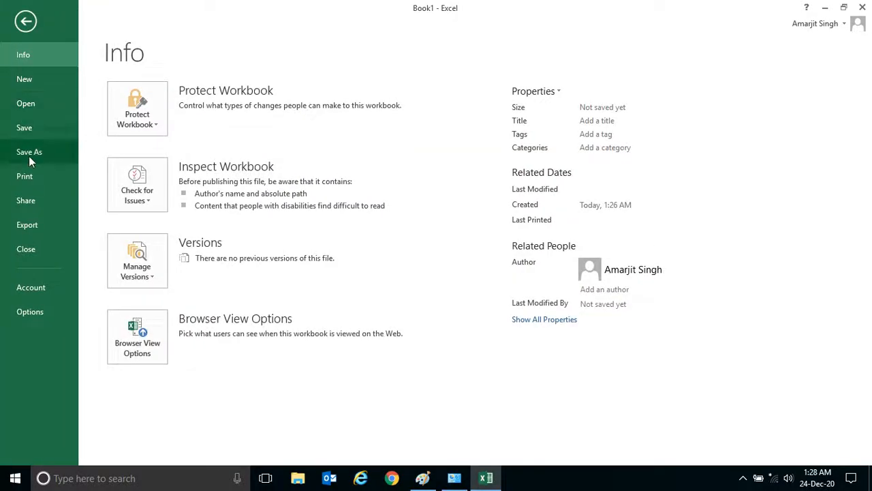
Switch back and forth between Book1's FILE Info page and the worksheet.
click(25, 21)
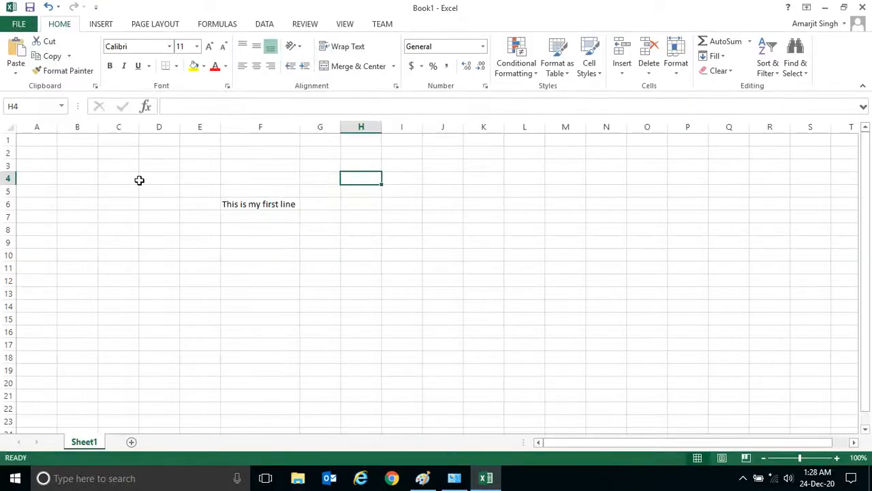
click(200, 229)
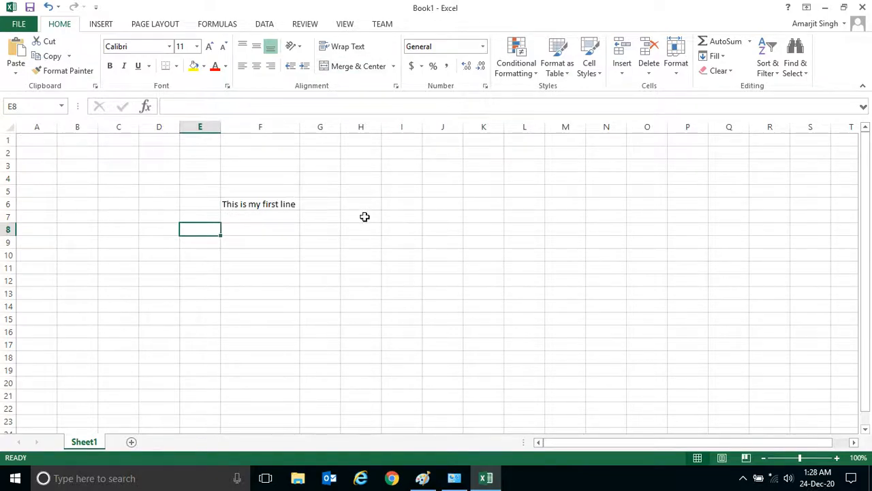
mouse_move(284, 311)
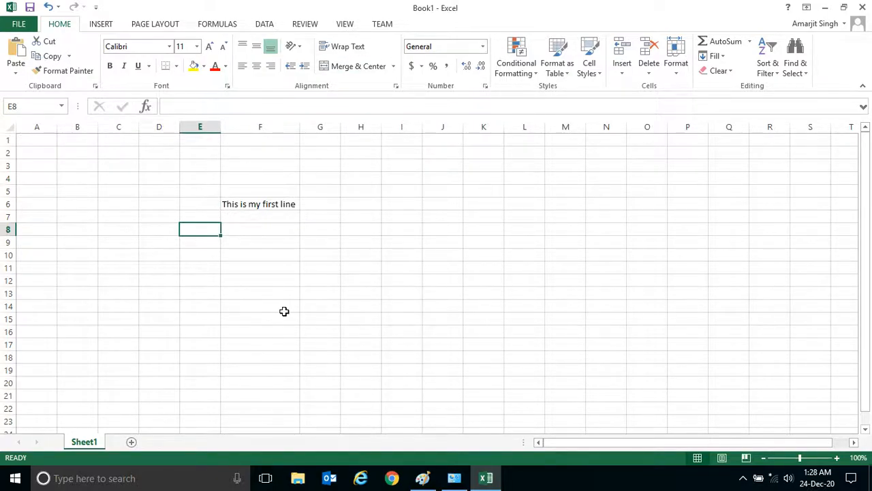
mouse_move(396, 255)
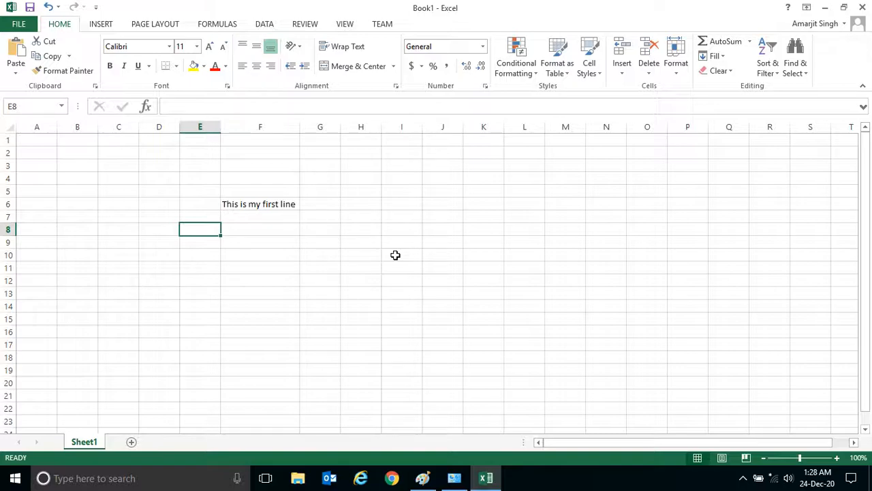
mouse_move(10, 55)
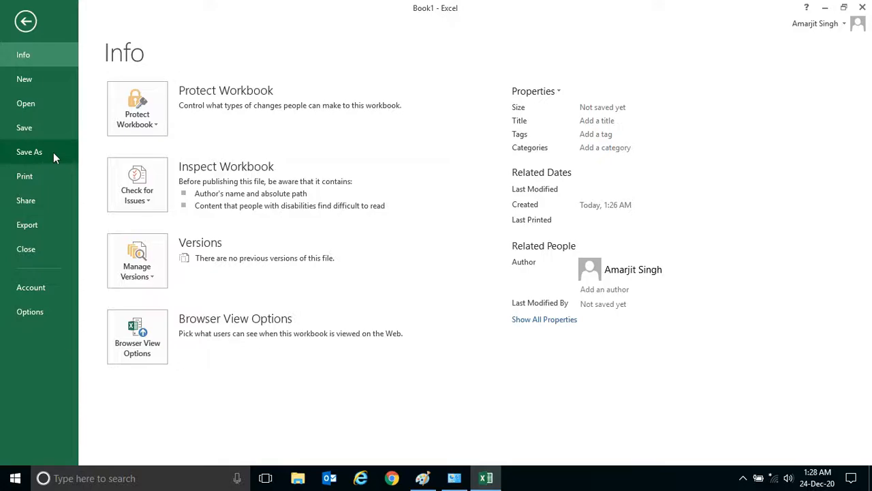
mouse_move(68, 162)
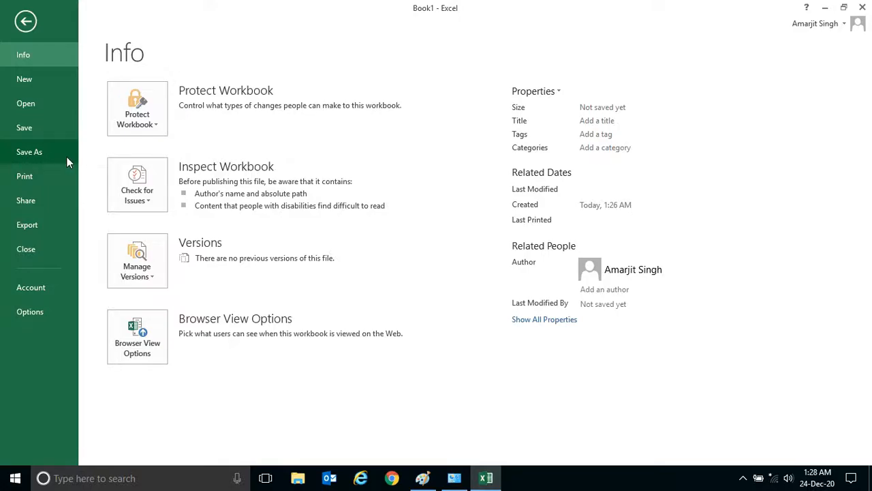
mouse_move(23, 128)
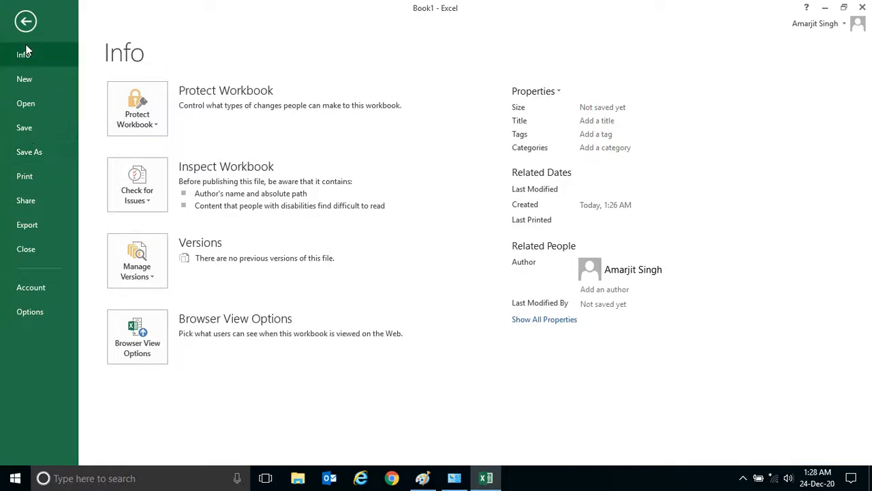
click(25, 21)
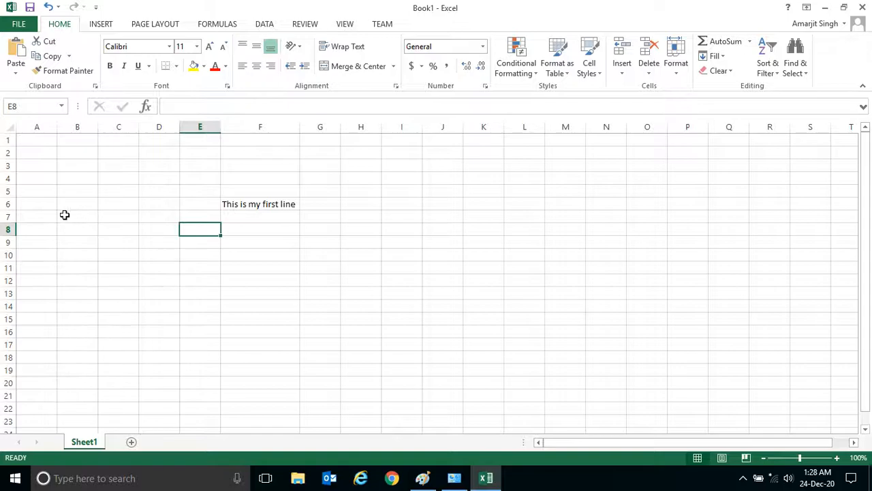
click(19, 24)
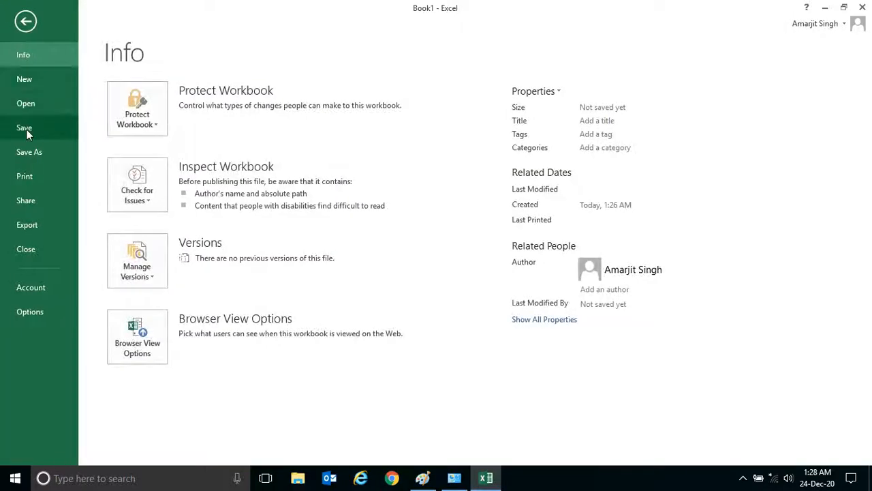
click(25, 22)
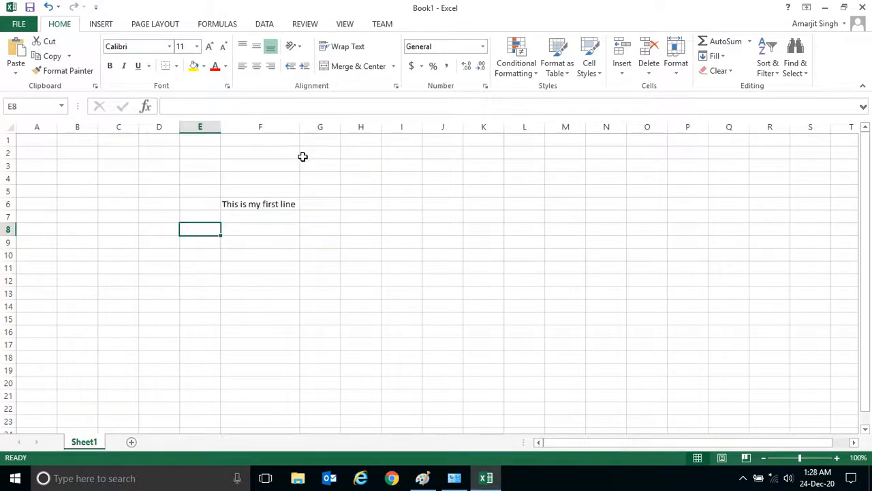
mouse_move(435, 148)
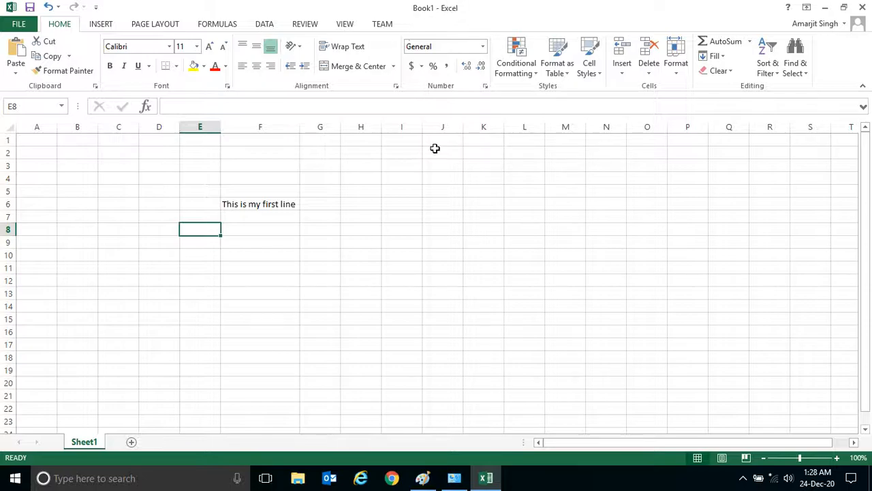
mouse_move(456, 209)
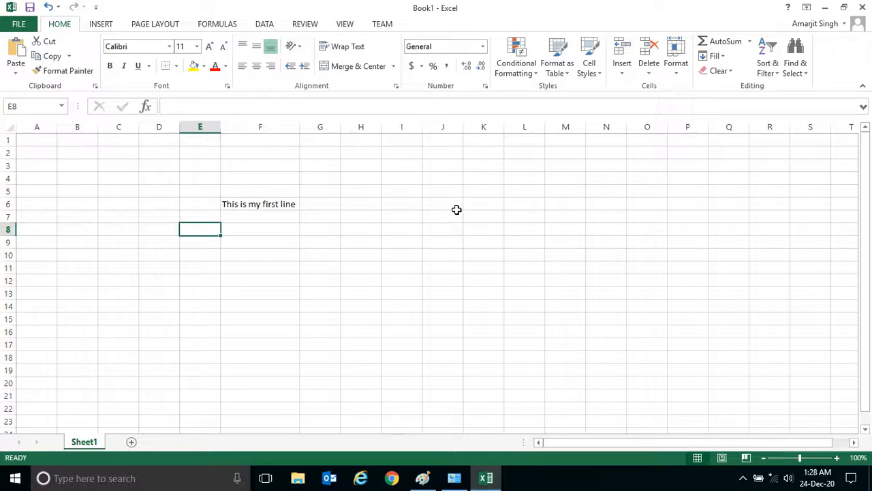
Select cells around F6, preview Save As locations, and return to Info.
click(200, 190)
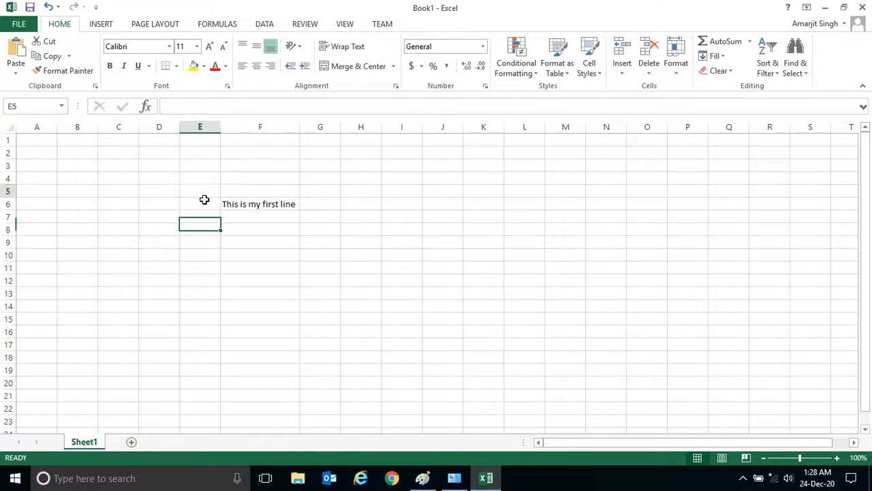
click(401, 203)
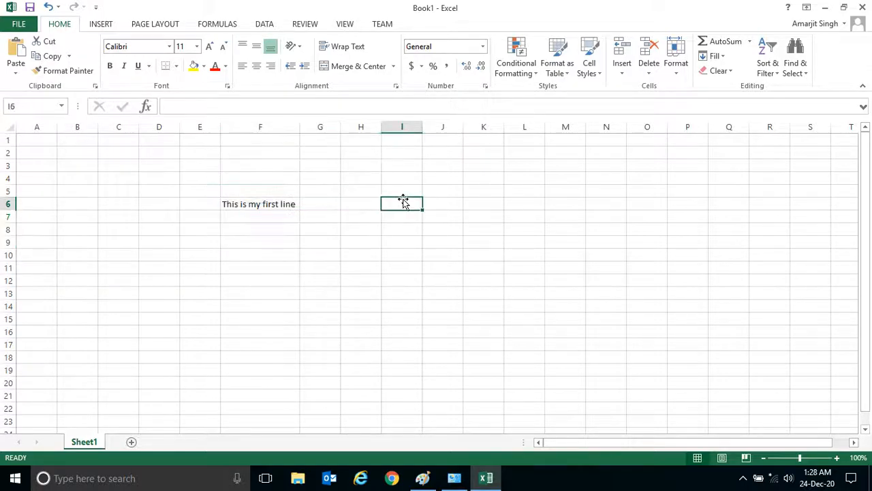
click(320, 203)
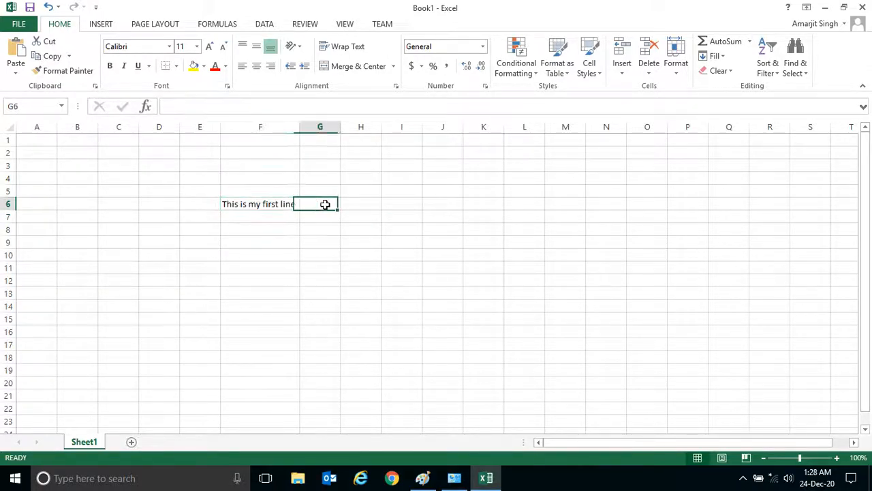
mouse_move(225, 267)
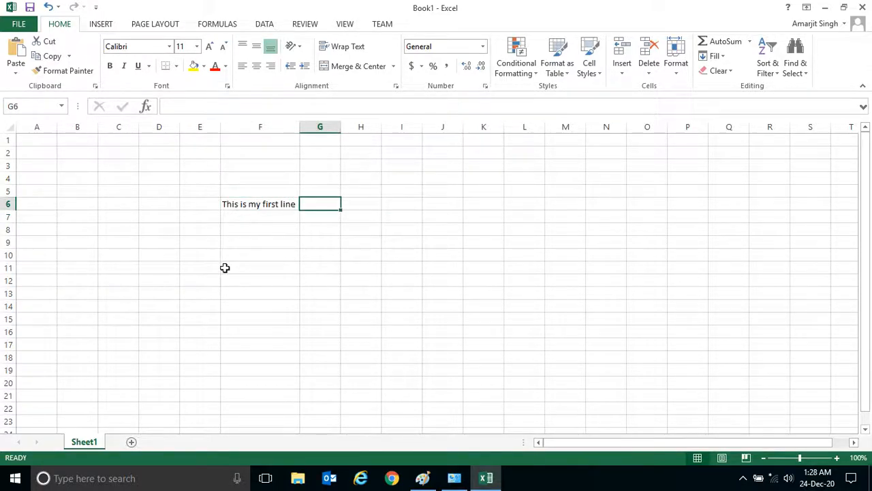
mouse_move(18, 24)
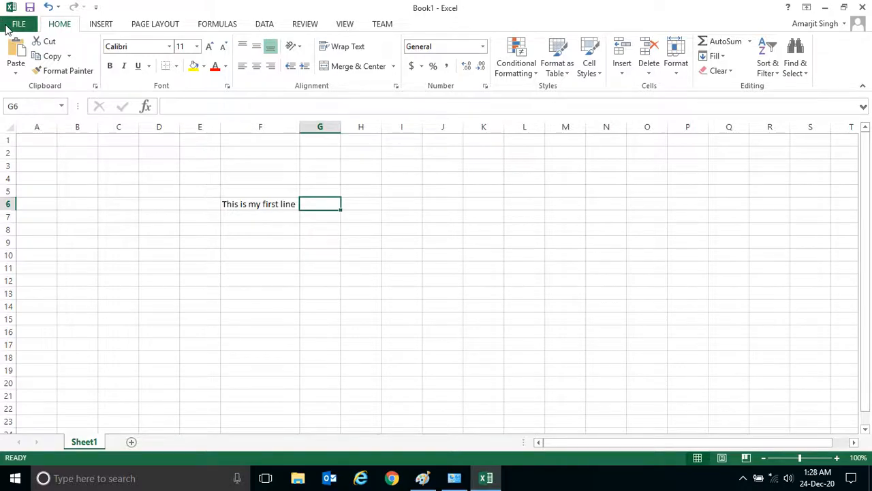
click(18, 24)
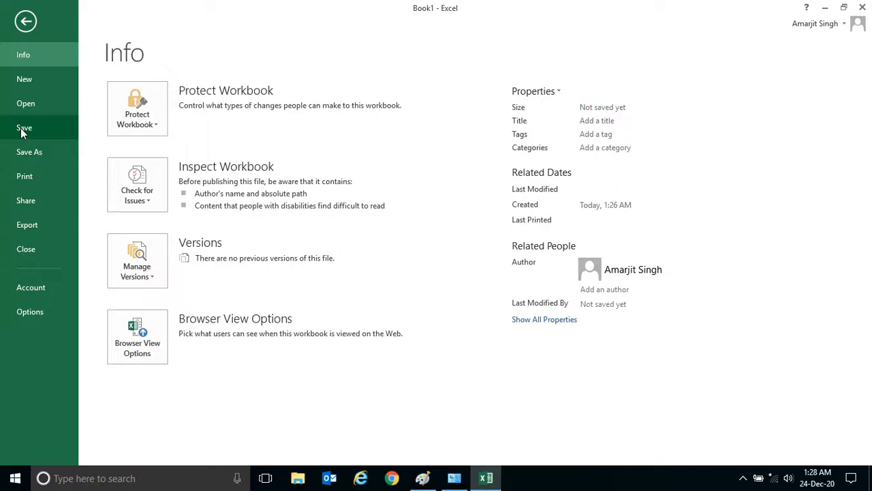
mouse_move(24, 152)
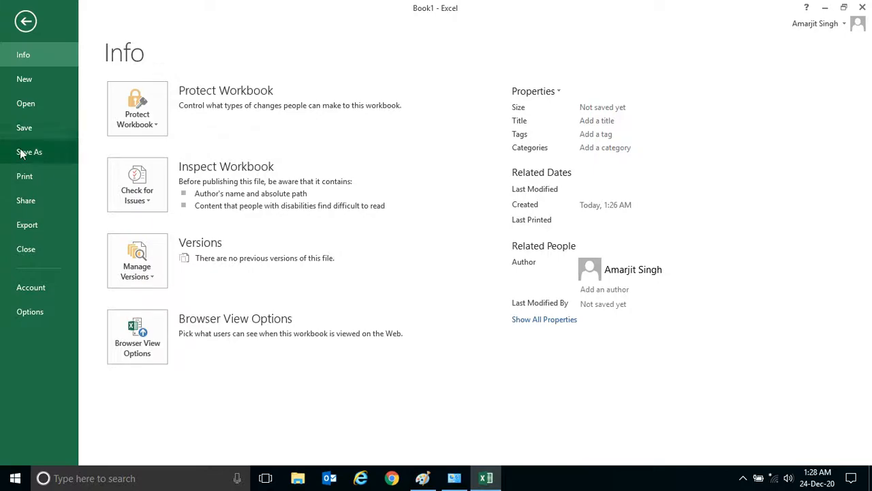
mouse_move(23, 127)
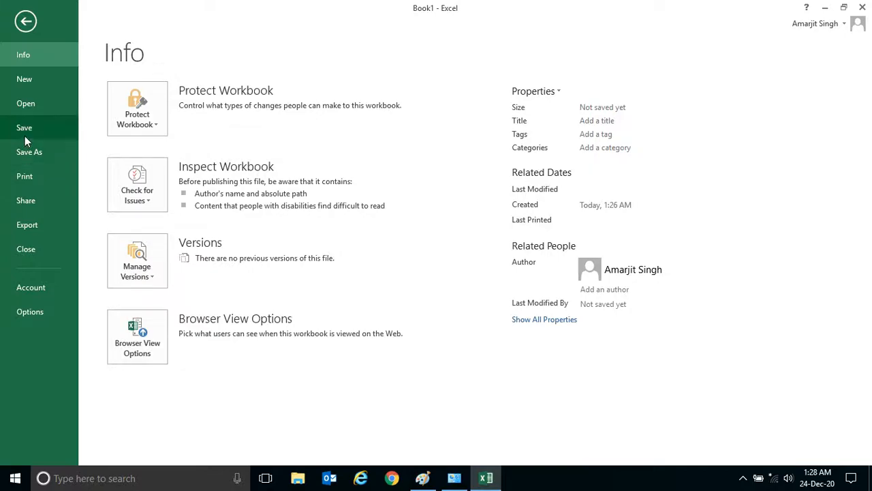
click(29, 151)
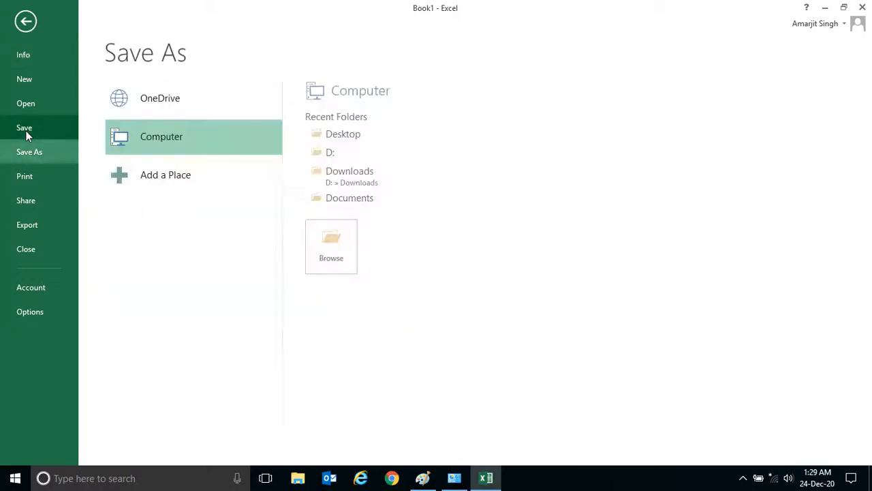
mouse_move(65, 157)
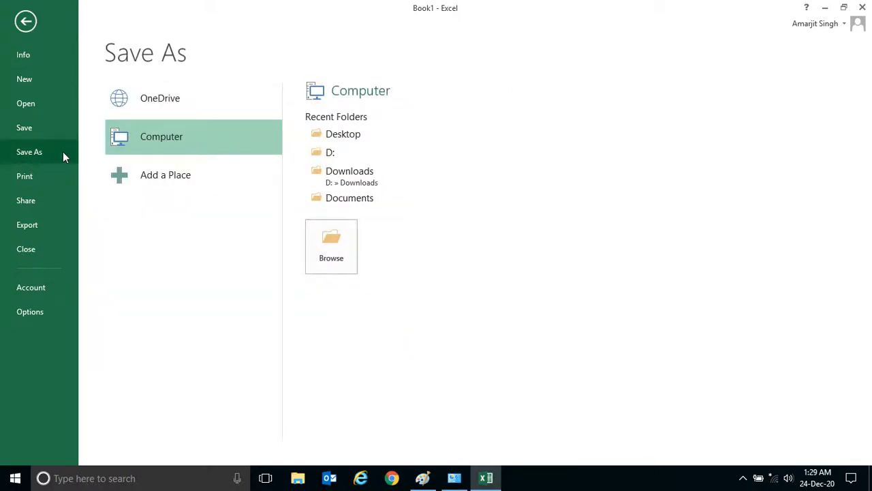
mouse_move(334, 198)
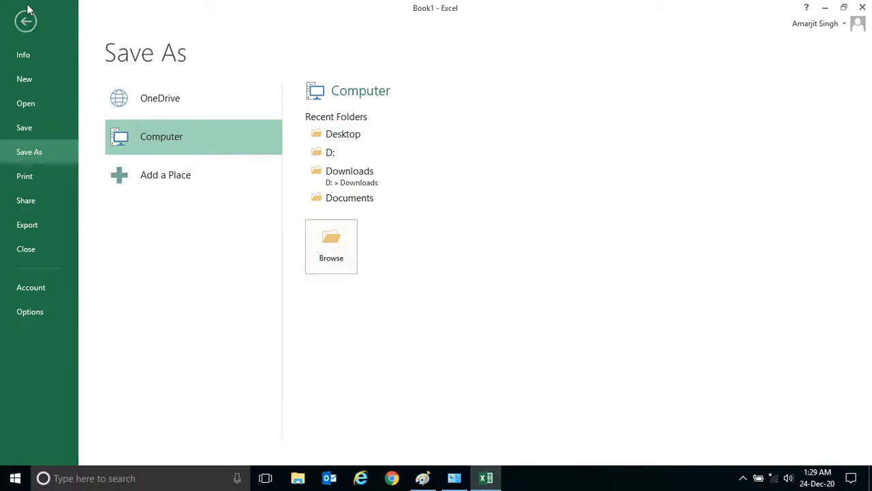
click(25, 21)
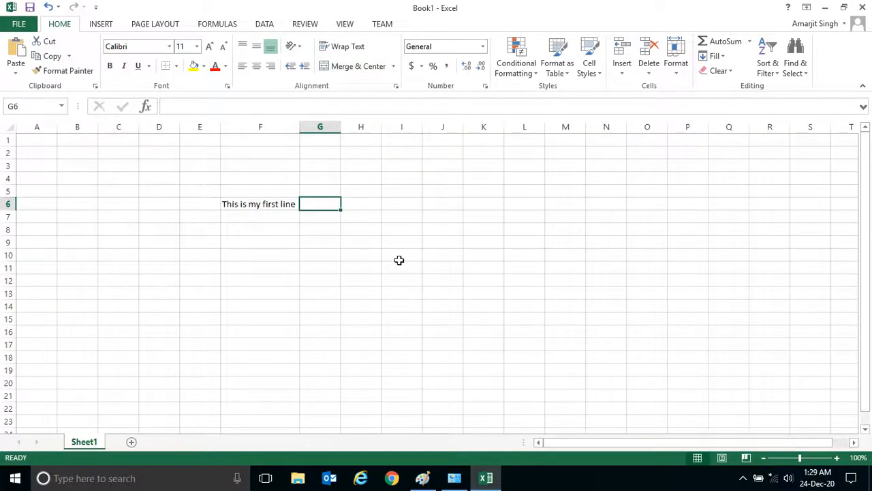
mouse_move(19, 121)
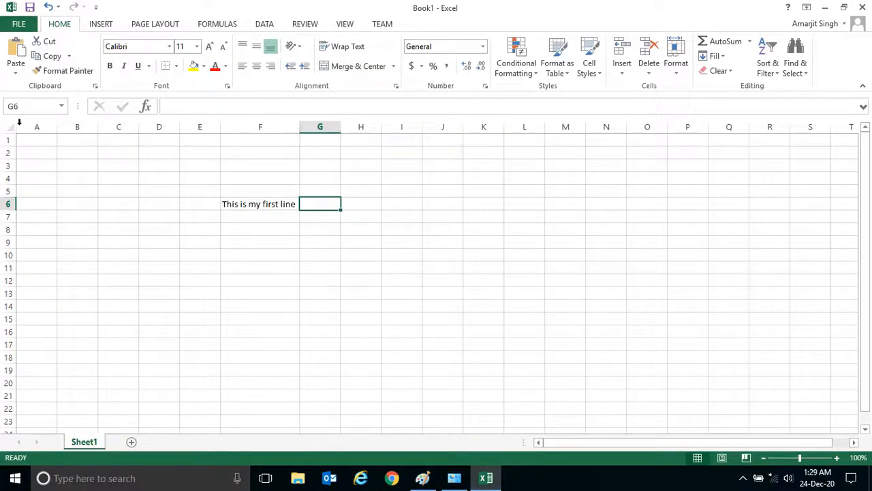
click(19, 23)
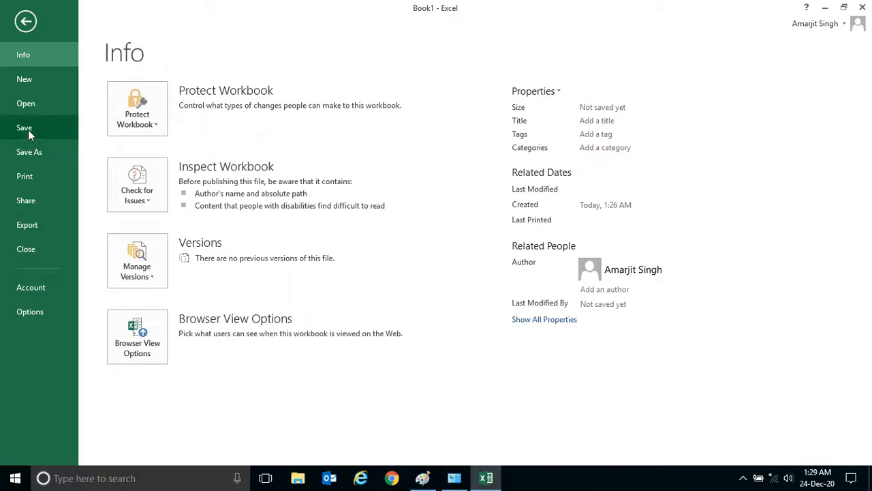
mouse_move(29, 143)
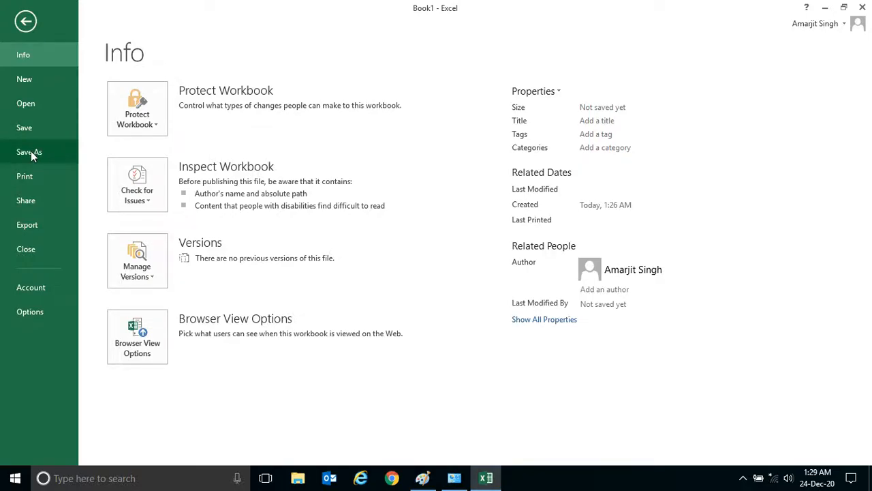
Save the workbook to the Desktop as MyFile, then reopen MyFile from the desktop.
click(29, 151)
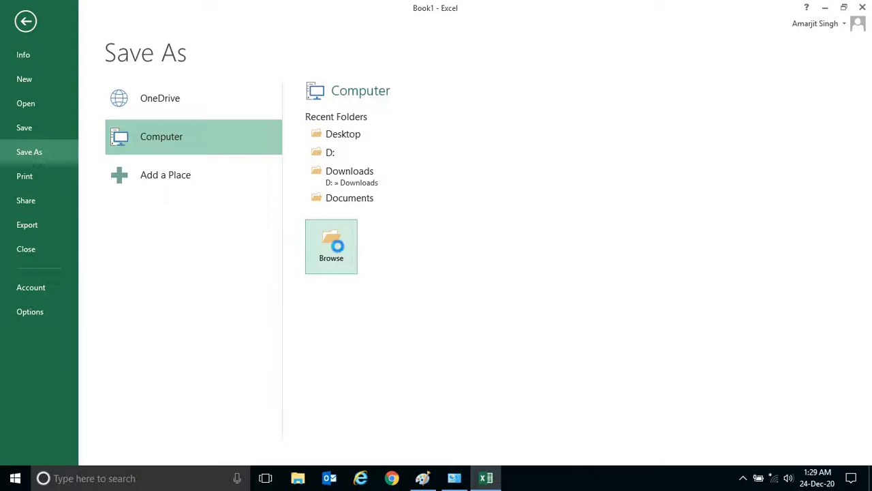
click(331, 246)
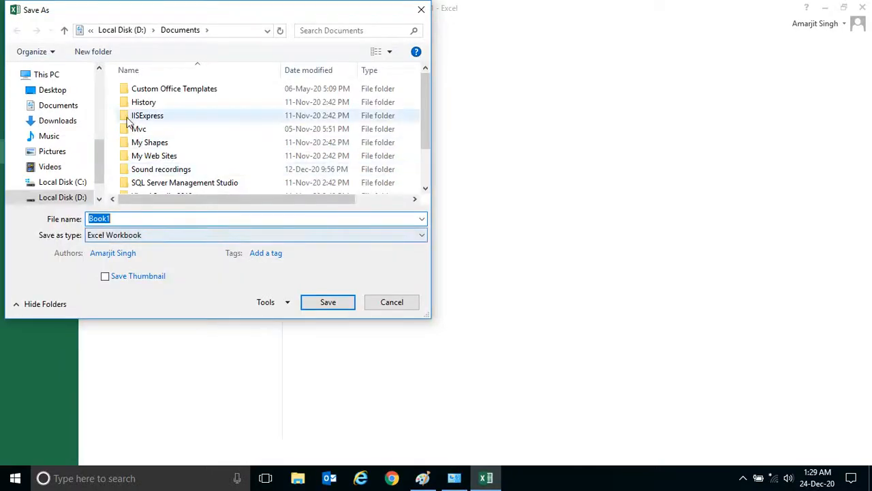
click(52, 89)
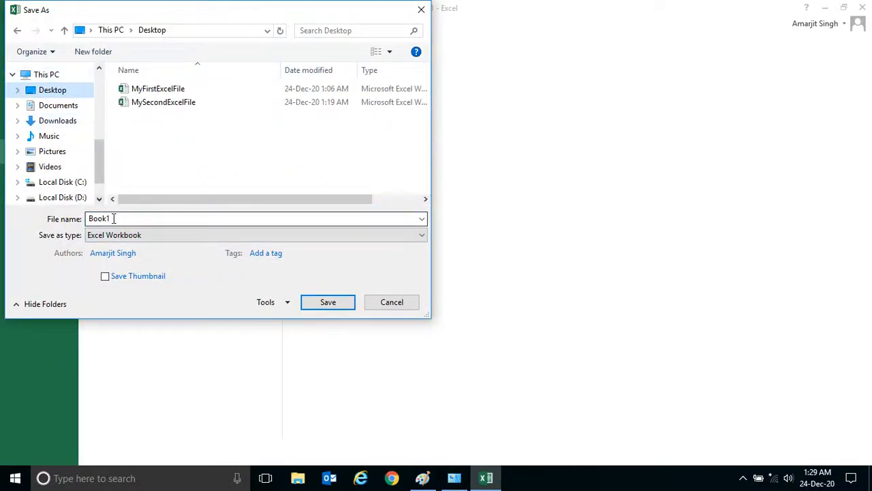
text(My)
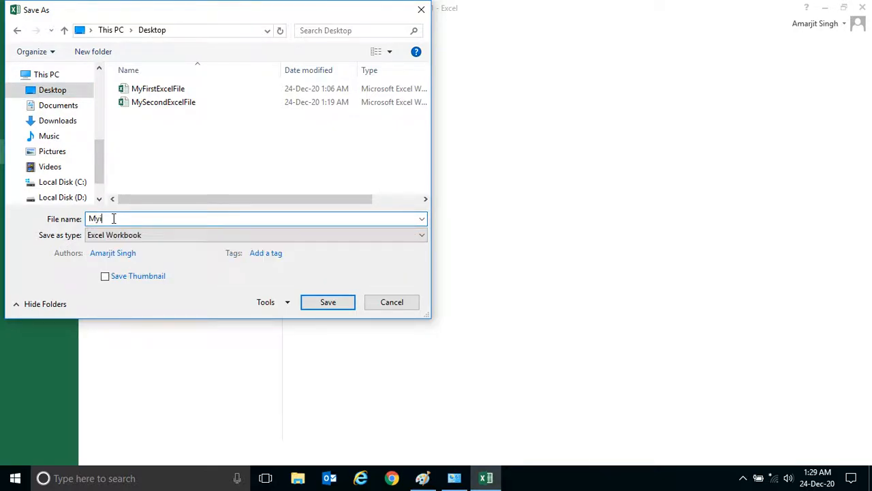
key(Backspace)
text(File)
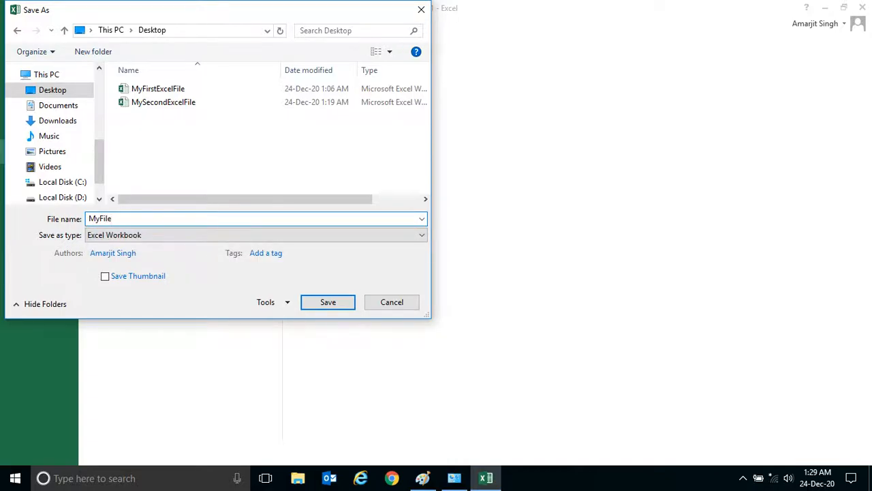
click(328, 301)
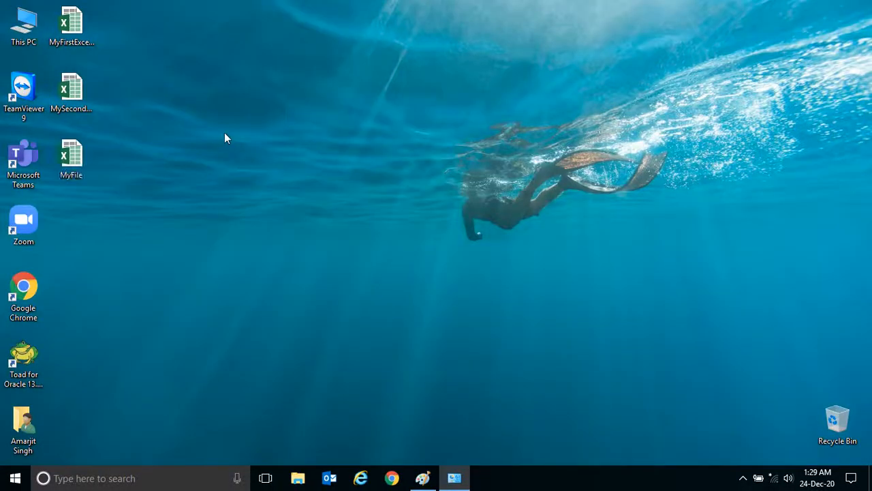
click(71, 157)
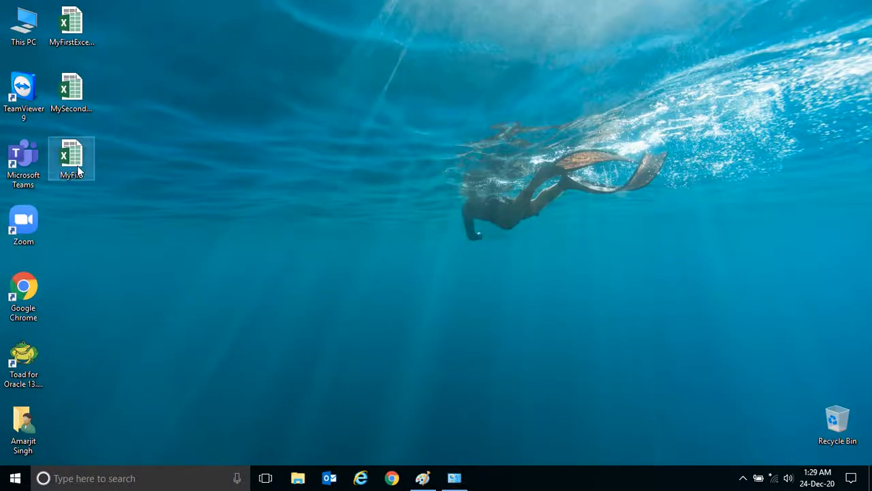
double_click(71, 158)
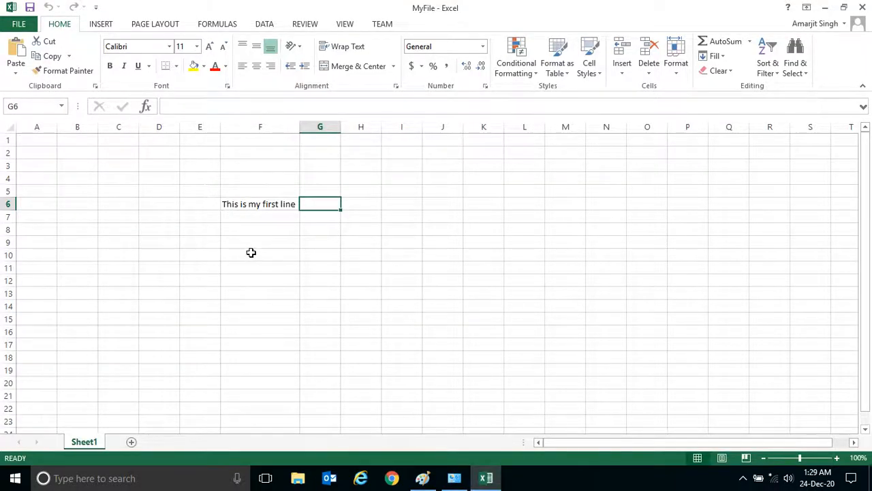
Type 'Second Line' into F8 below the first line, checking the File view.
click(260, 216)
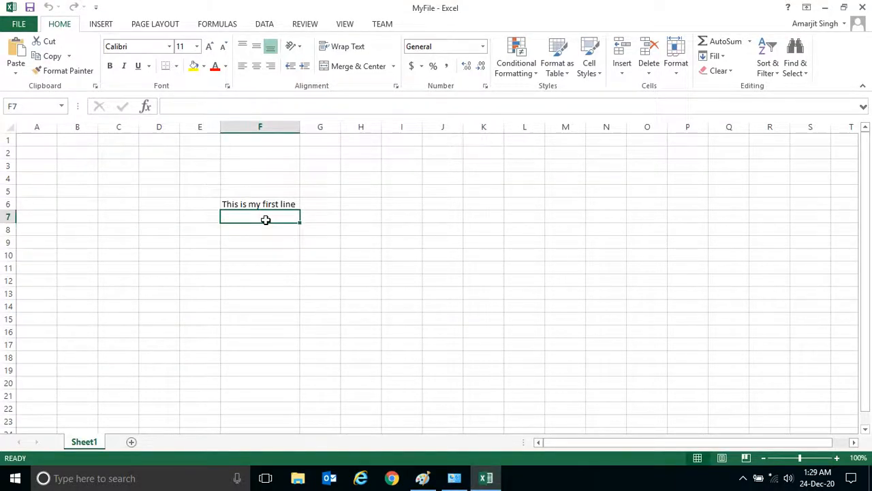
key(Return)
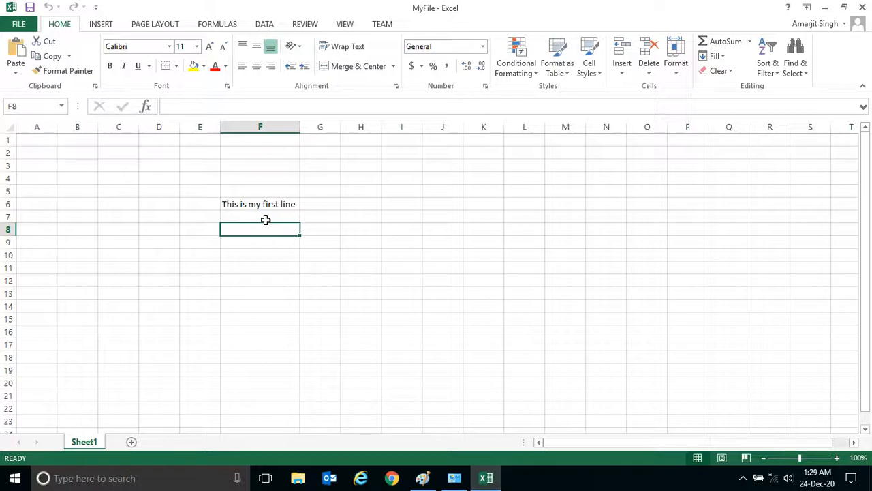
text(Second)
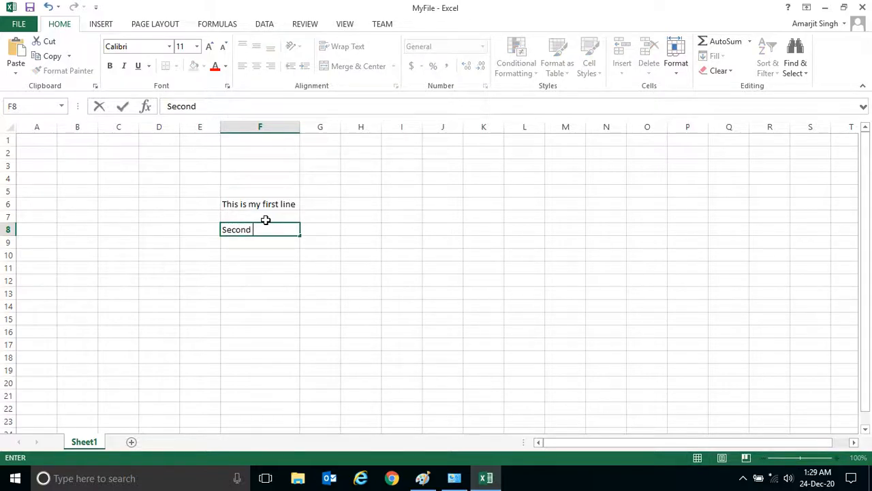
text(Line)
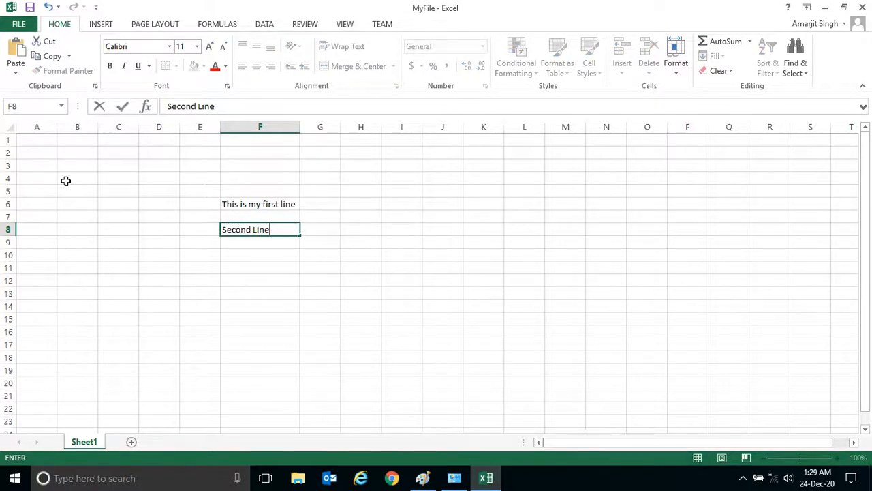
click(18, 24)
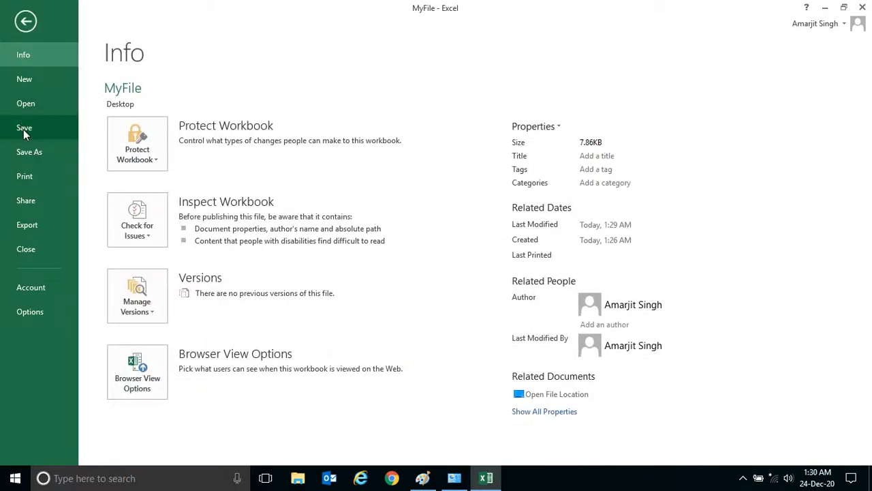
mouse_move(26, 95)
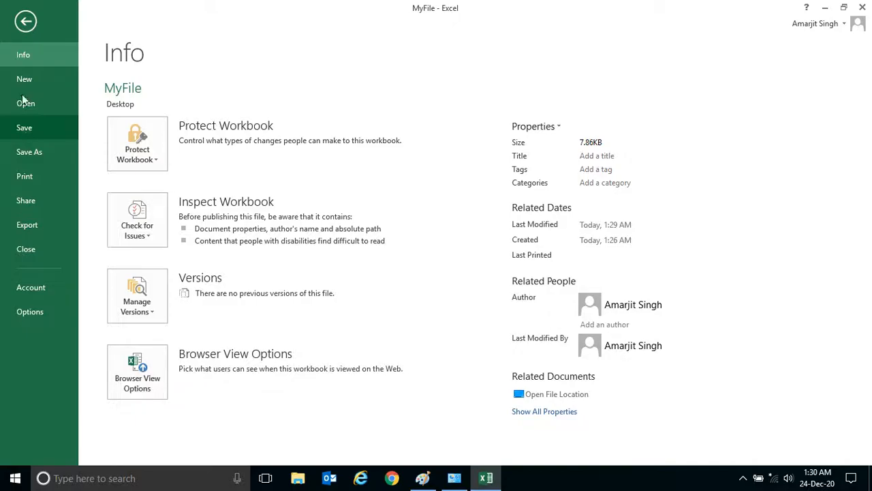
click(25, 21)
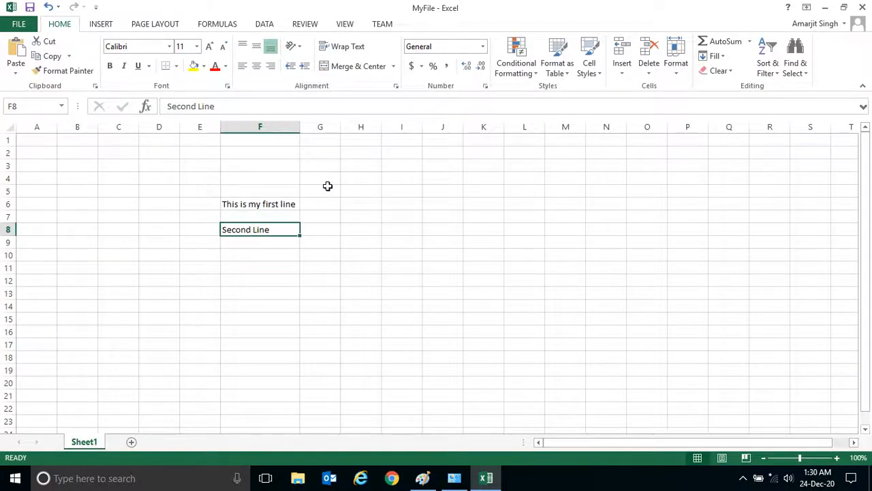
mouse_move(628, 121)
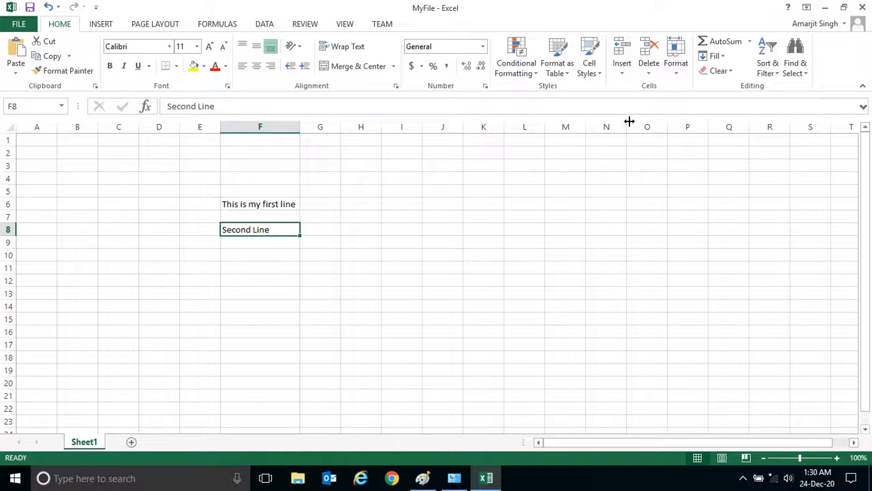
click(361, 165)
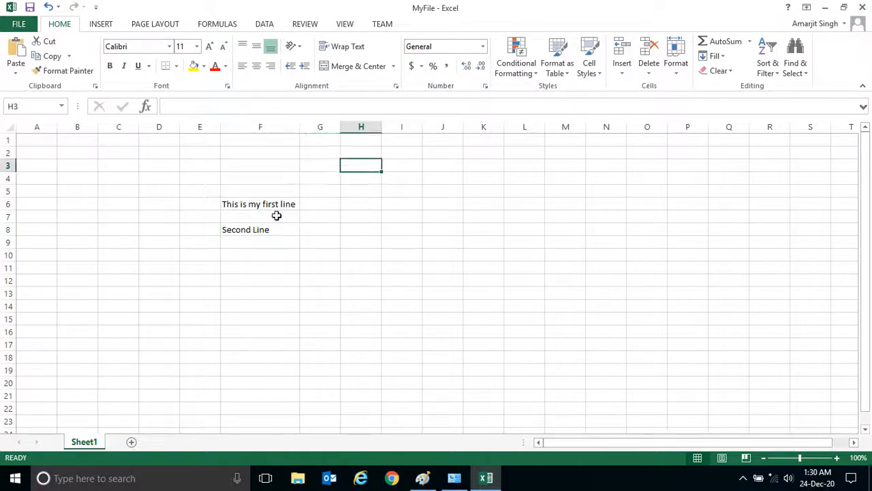
click(19, 24)
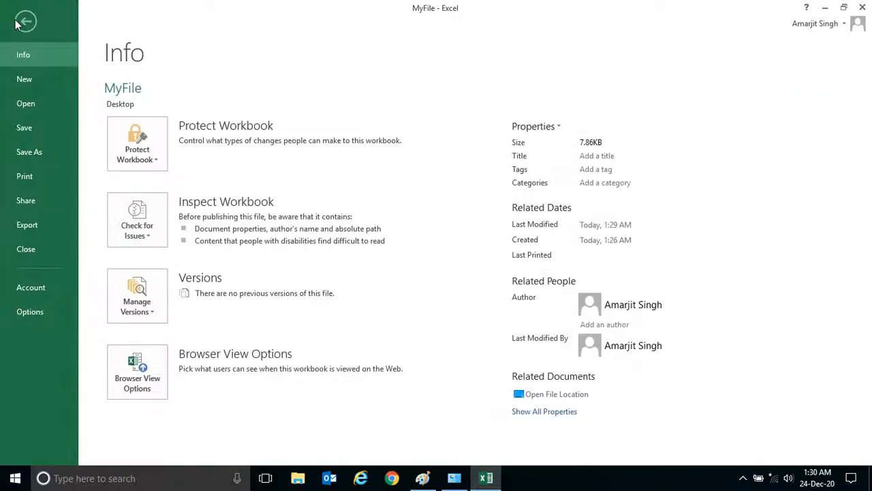
click(25, 21)
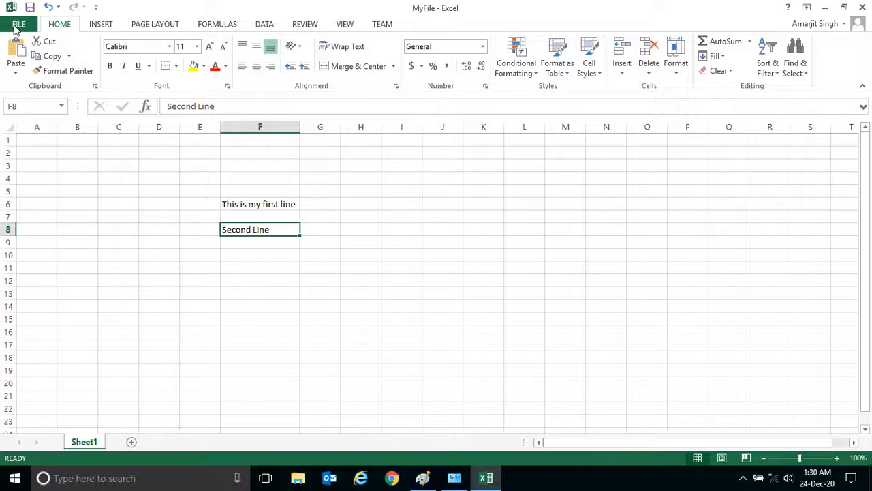
Save MyFile from the File menu so F8's 'Second Line' is kept.
click(18, 24)
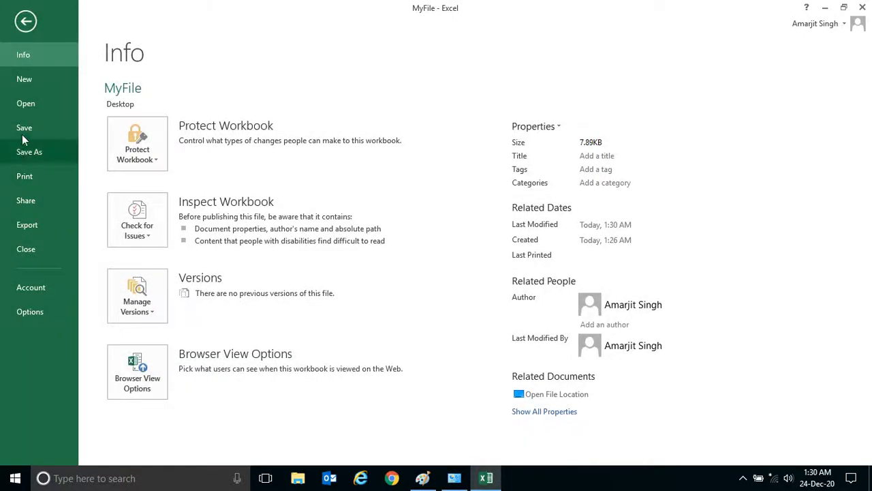
mouse_move(30, 151)
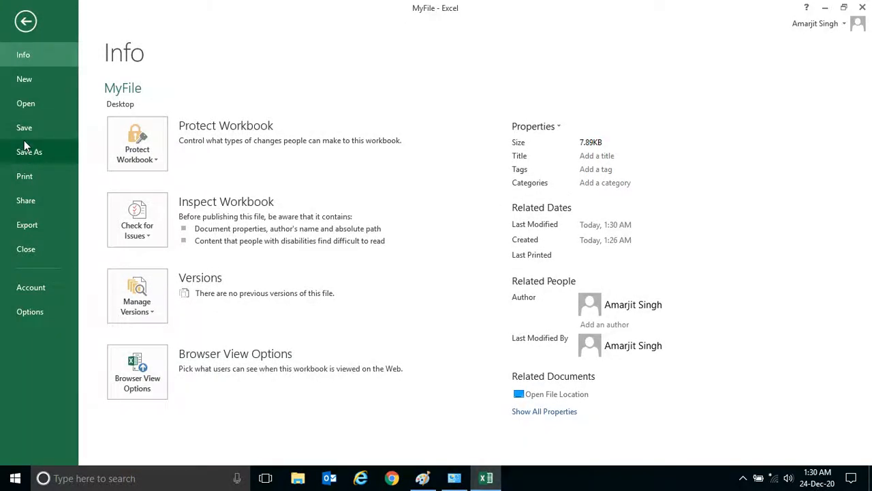
click(26, 21)
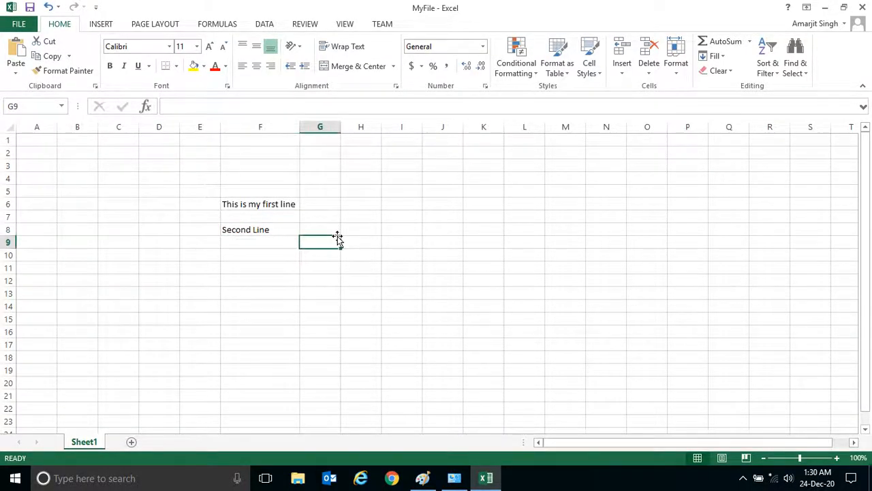
mouse_move(259, 282)
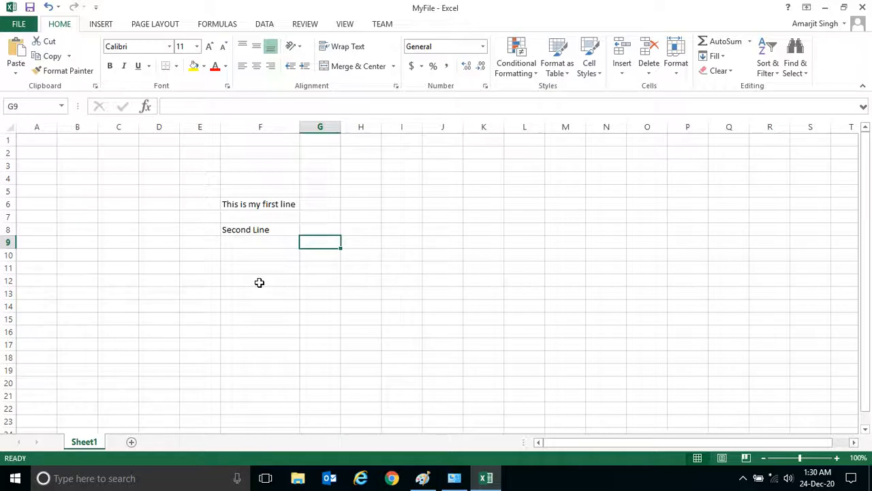